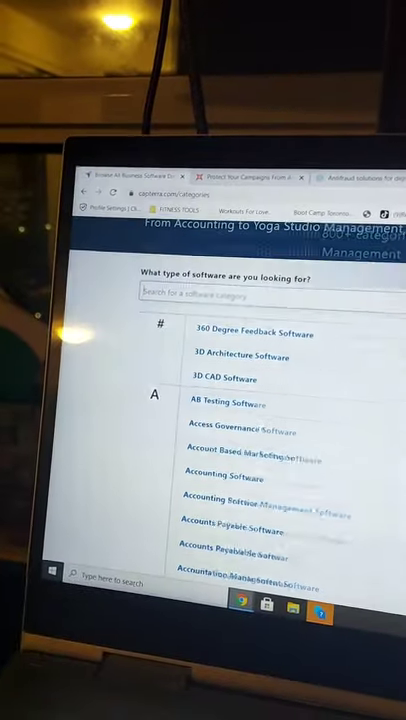
Scroll the Capterra category directory down to the V categories near Video Editing Software
scroll("down", 3)
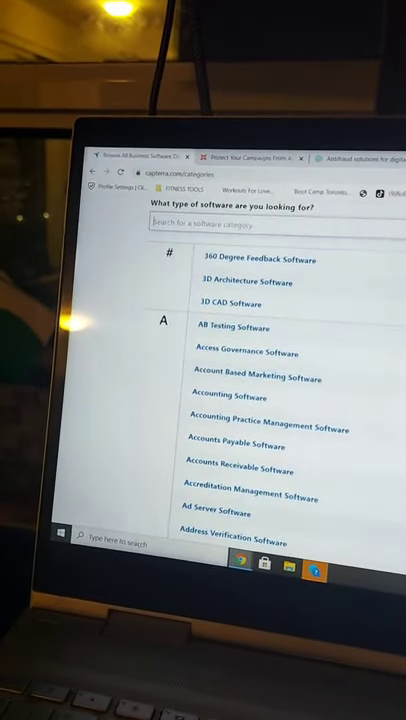
scroll("down", 3)
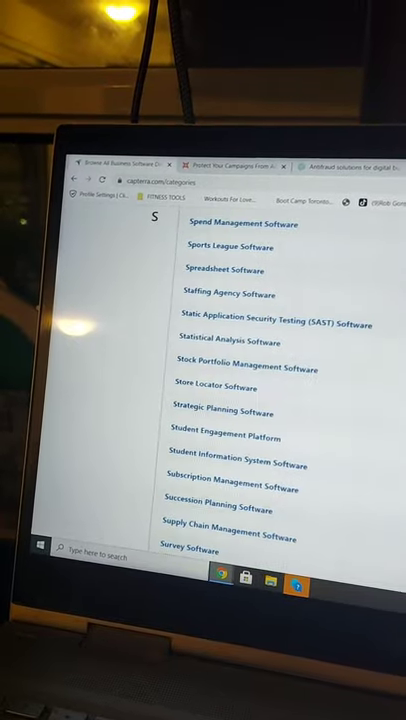
scroll("down", 3)
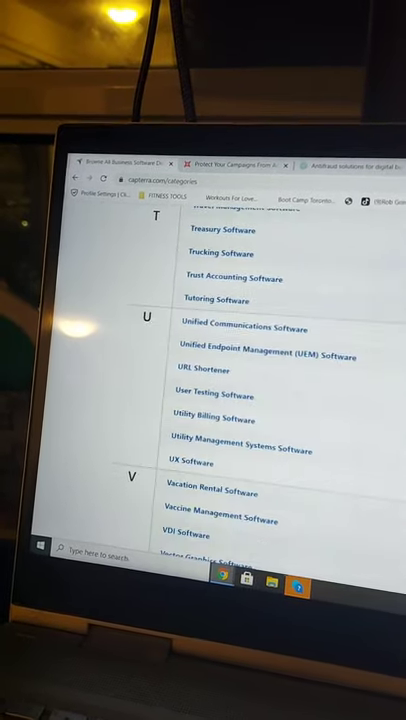
scroll("down", 3)
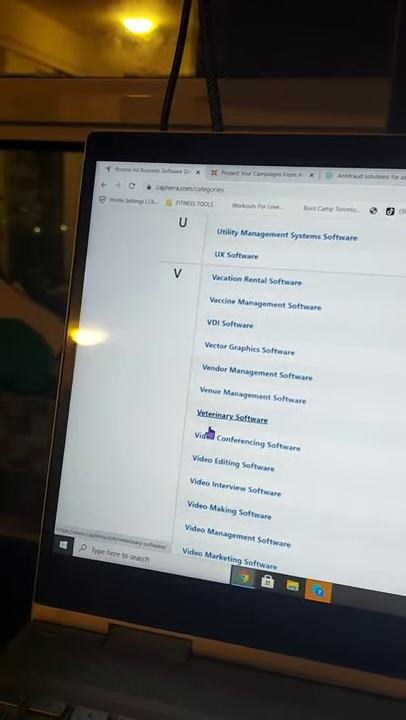
Enter the Video Editing Software category and check the Sort By choices, with Renderforest listed first
left_click(228, 466)
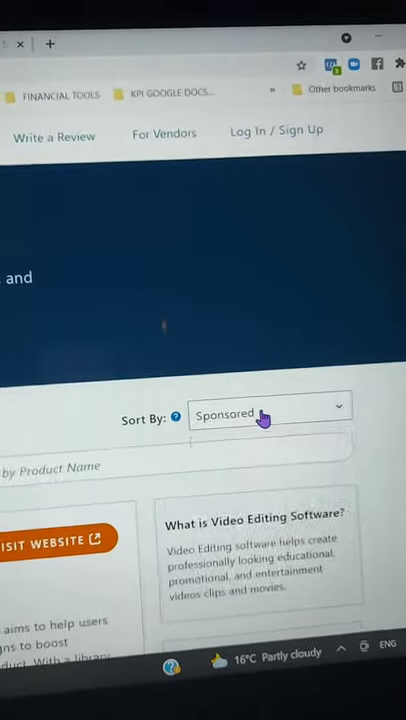
left_click(270, 418)
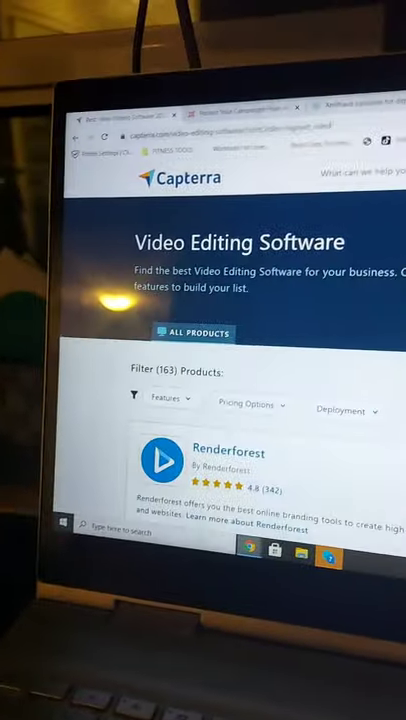
scroll("down", 3)
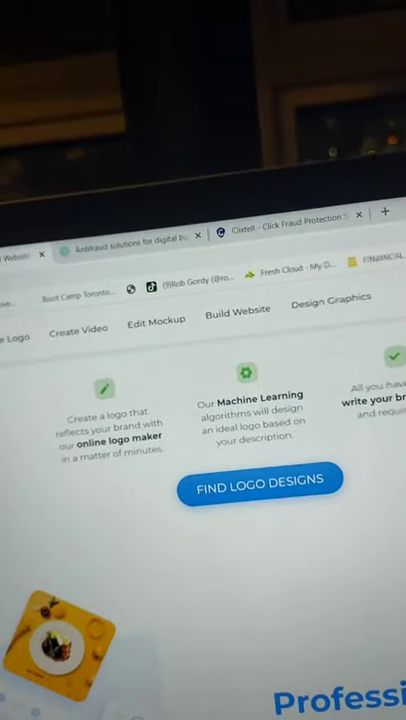
Reach the Renderforest footer and go to the Affiliate Program page under Company
scroll("down", 3)
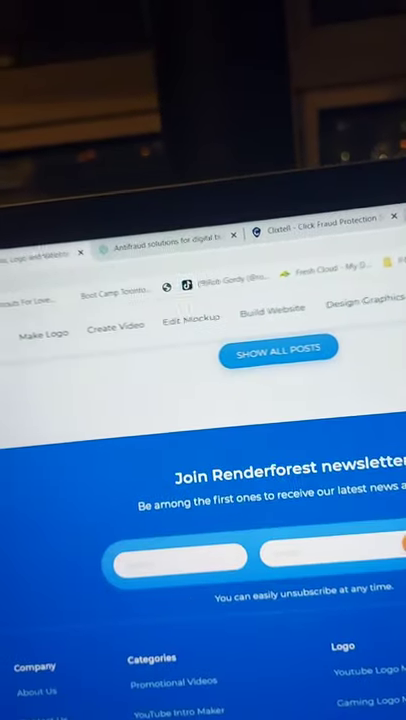
scroll("down", 3)
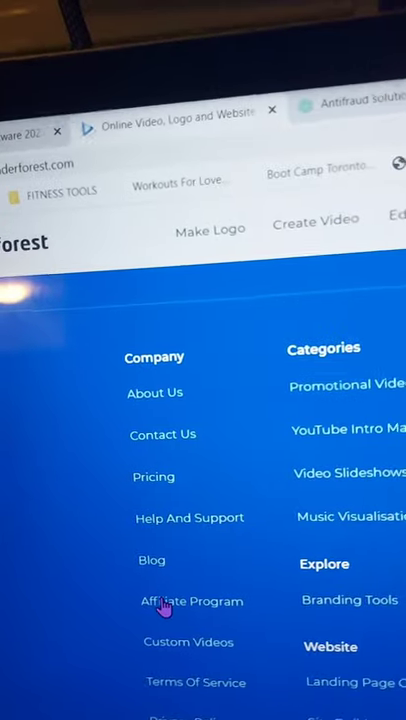
left_click(190, 600)
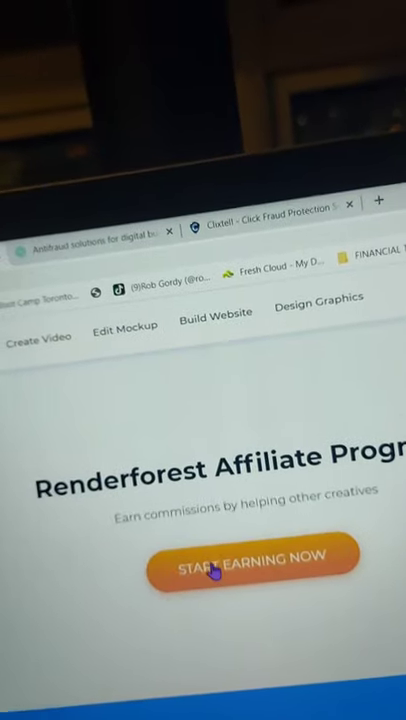
left_click(250, 556)
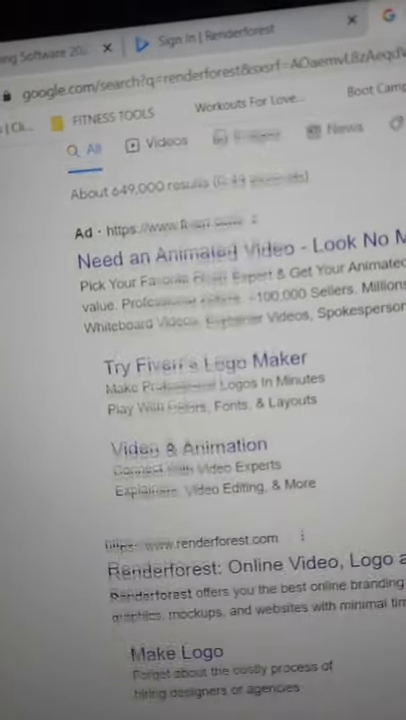
scroll("down", 3)
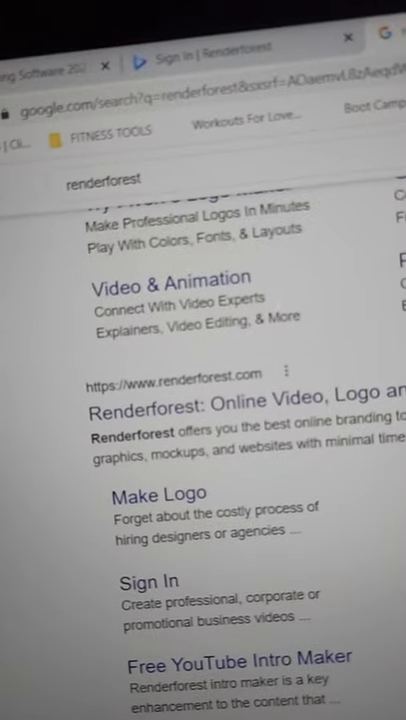
scroll("down", 3)
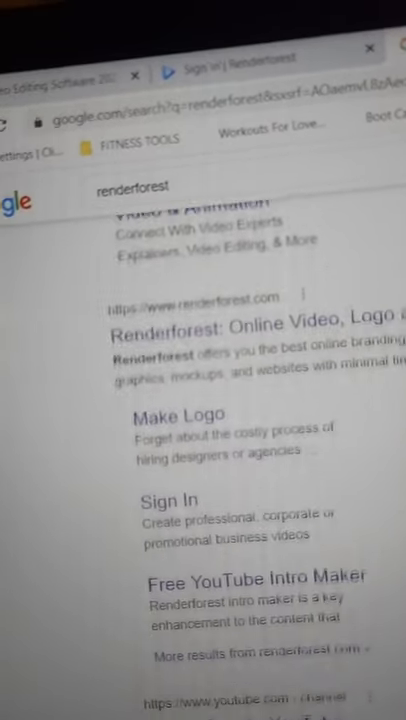
scroll("down", 3)
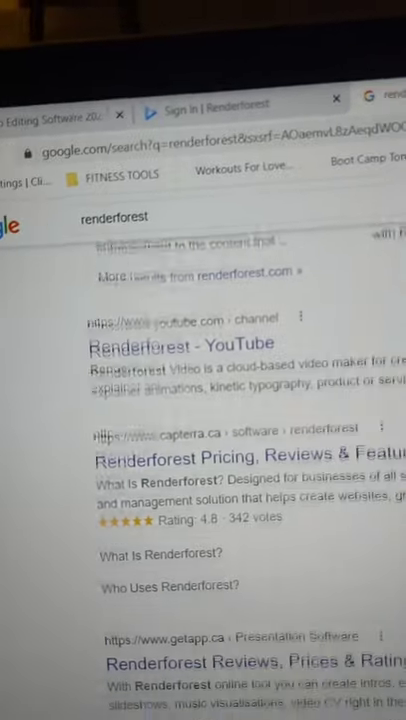
scroll("down", 3)
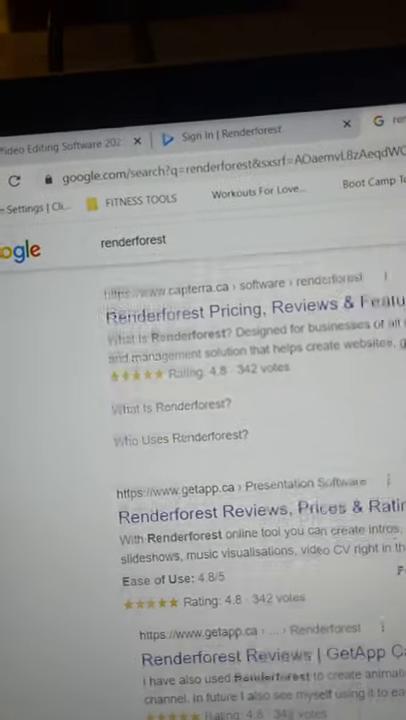
scroll("down", 3)
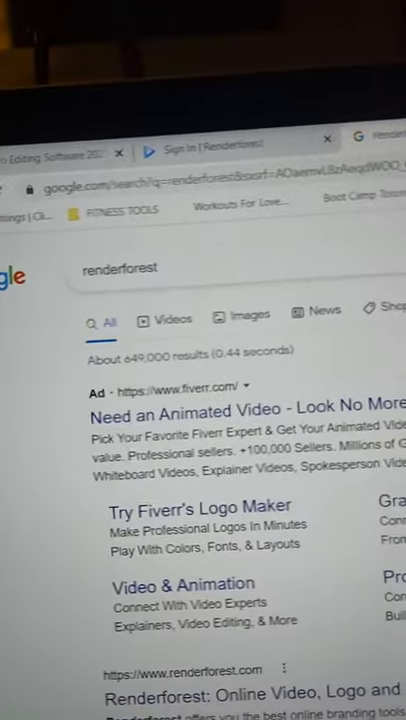
scroll("down", 3)
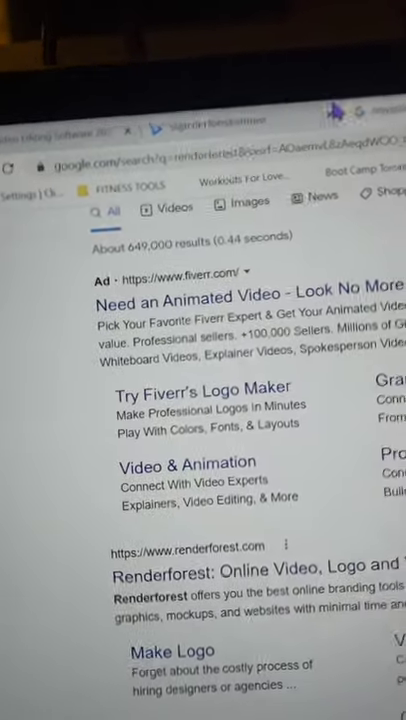
Go to the Search campaigns overview under Campaigns in Google Ads
left_click(190, 546)
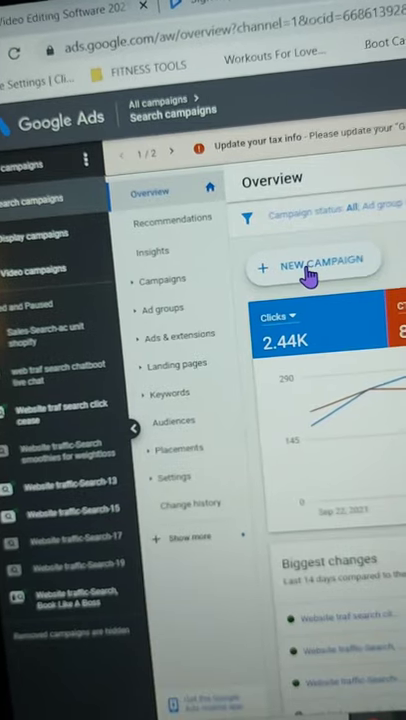
Create a new campaign with the Website traffic goal and Search type, continuing to budget setup
left_click(316, 268)
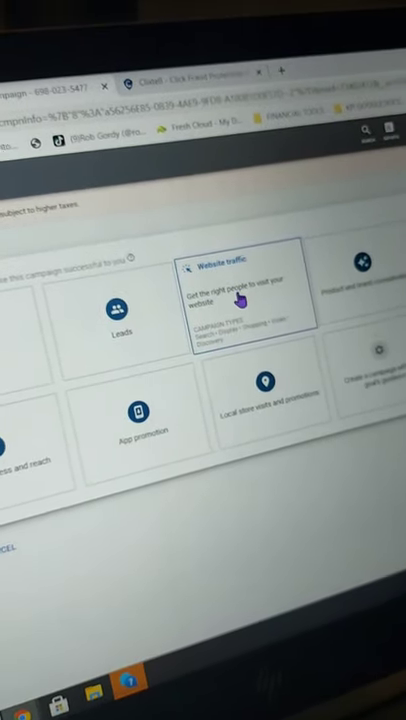
scroll("down", 3)
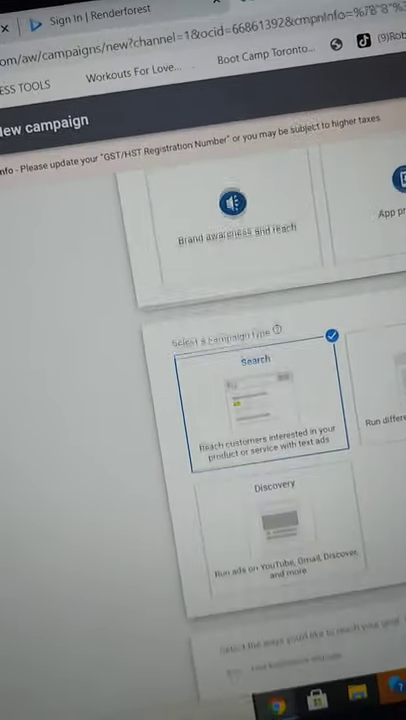
scroll("down", 3)
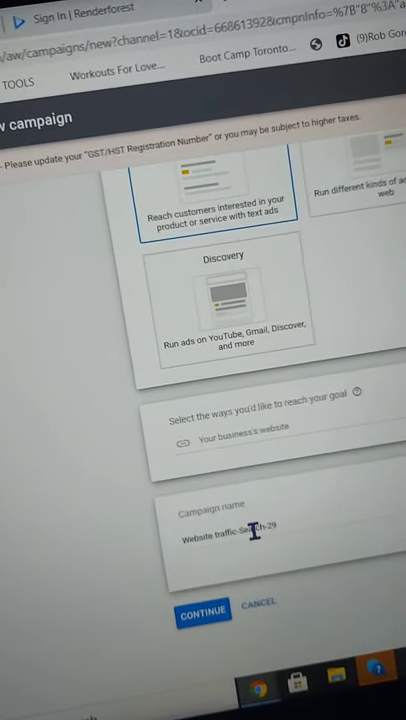
left_click(200, 614)
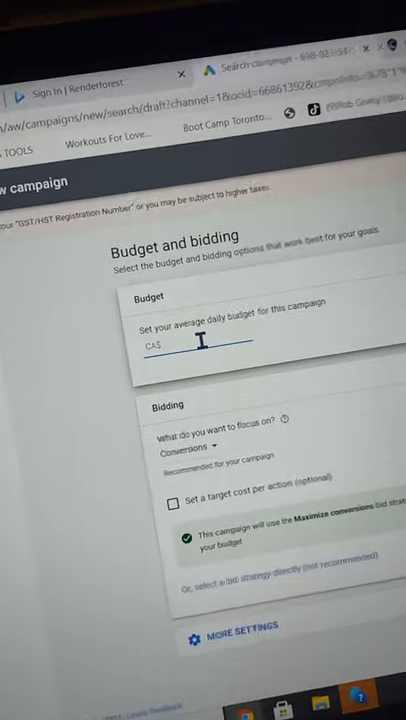
Set a 5 average daily budget and choose Clicks as the bidding focus
type("5.00")
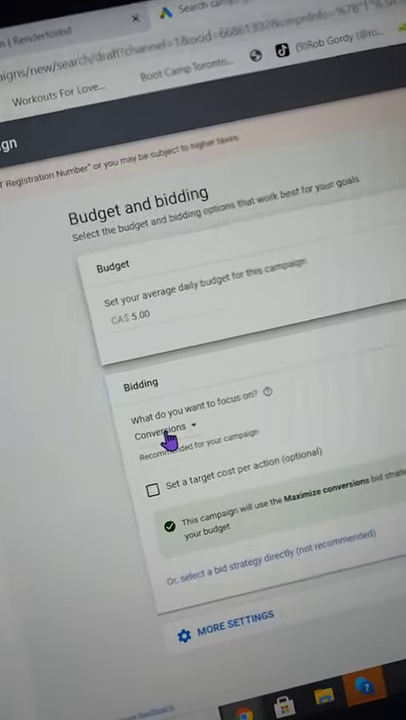
left_click(158, 436)
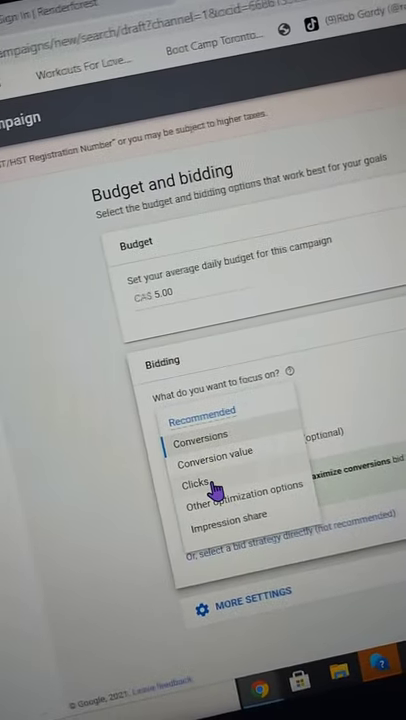
left_click(190, 488)
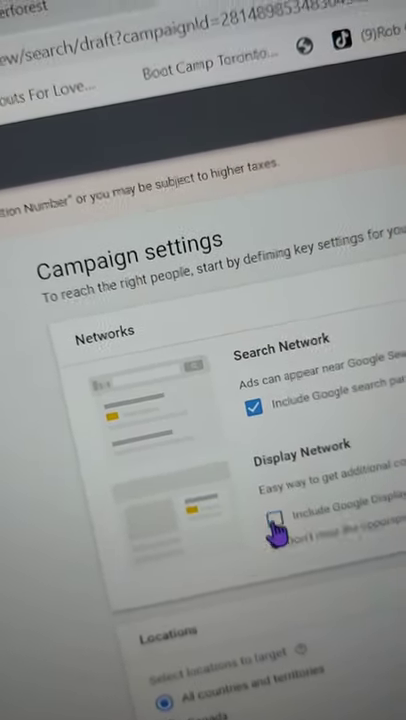
Uncheck Include Google Display Network and review the Locations and Languages settings
left_click(276, 524)
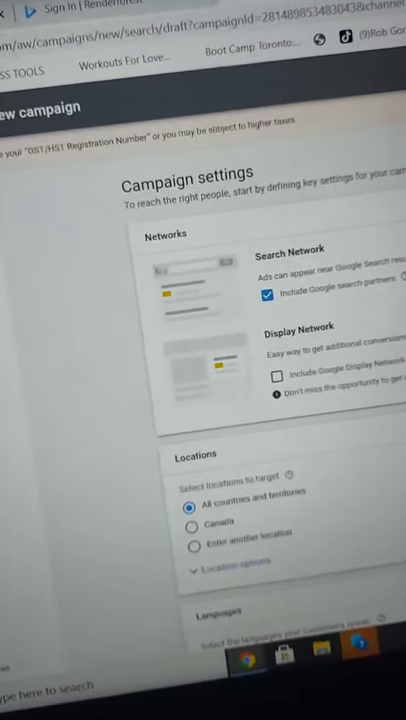
scroll("down", 3)
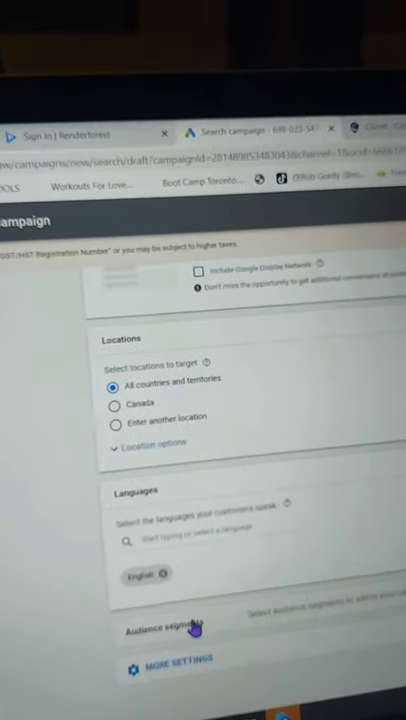
scroll("down", 3)
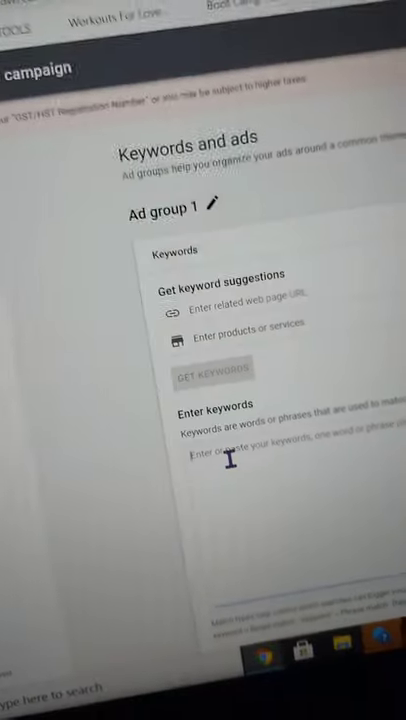
Enter renderforest into the Ad group 1 keywords box
type("render")
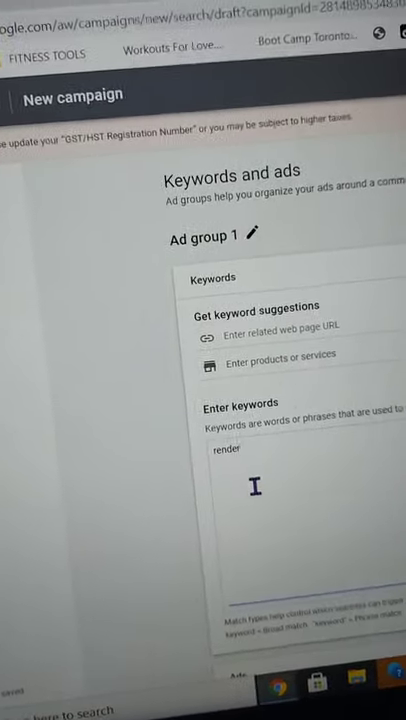
type("fo")
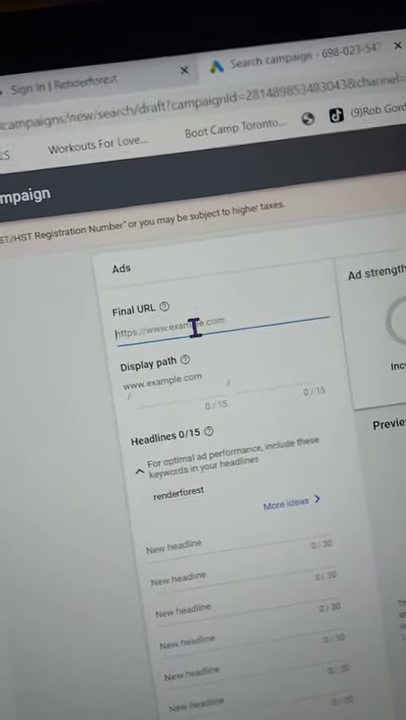
Scroll to the Ads section with the Final URL and Headlines fields
scroll("down", 3)
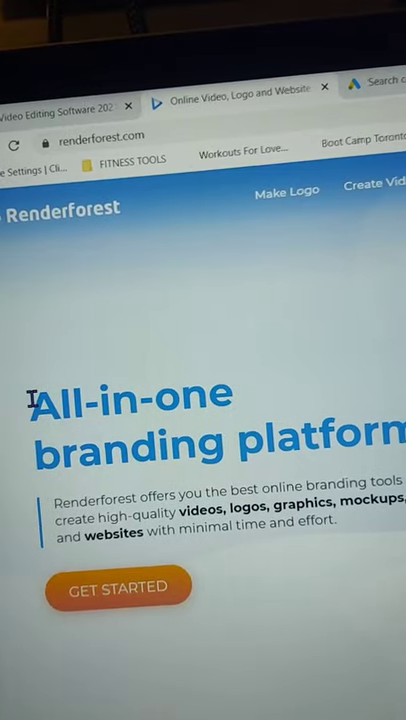
Select the 'All-in-one branding platform' hero heading on renderforest.com and browse the page for headline ideas
left_click_drag(30, 390, 240, 444)
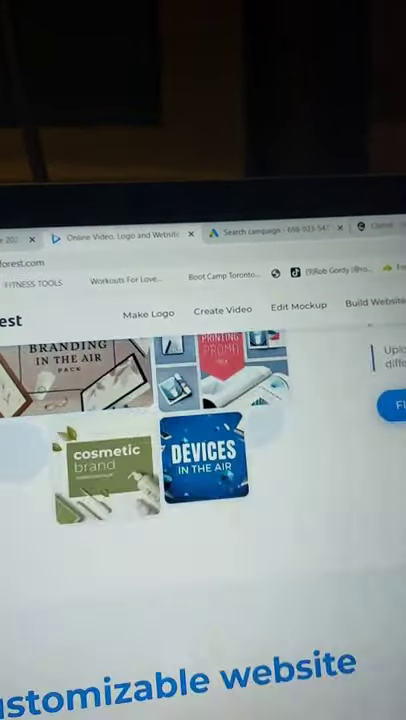
scroll("down", 3)
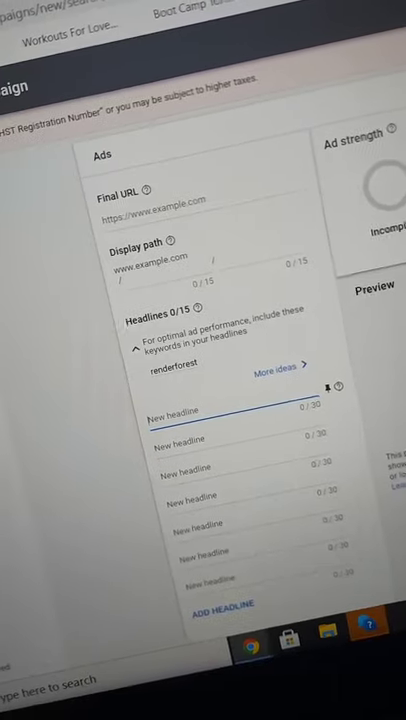
Cancel the unfinished ad with empty headlines, returning to Ad group 1's "renderforest" keyword
scroll("down", 3)
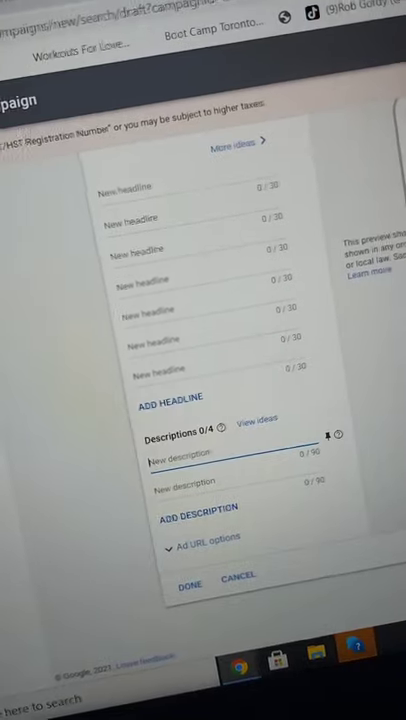
left_click(190, 580)
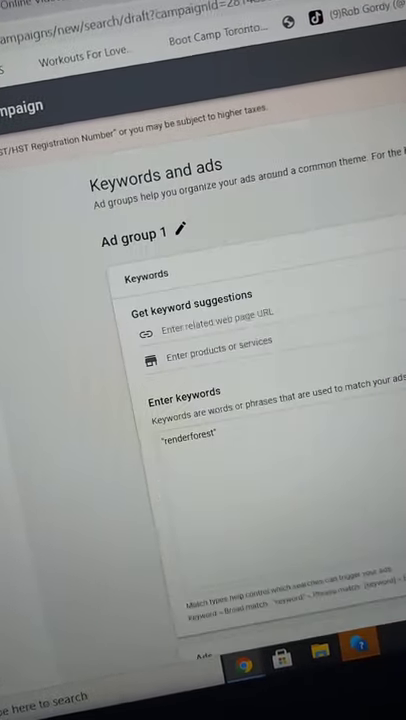